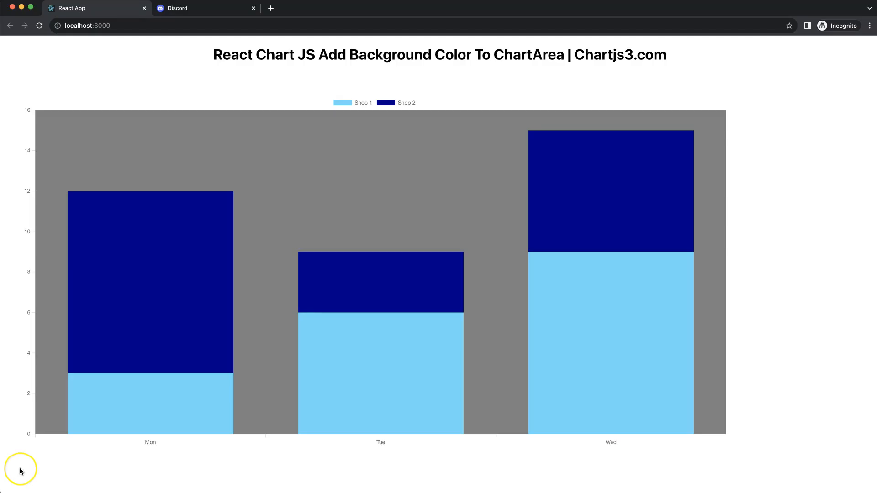
mouse_move(45, 470)
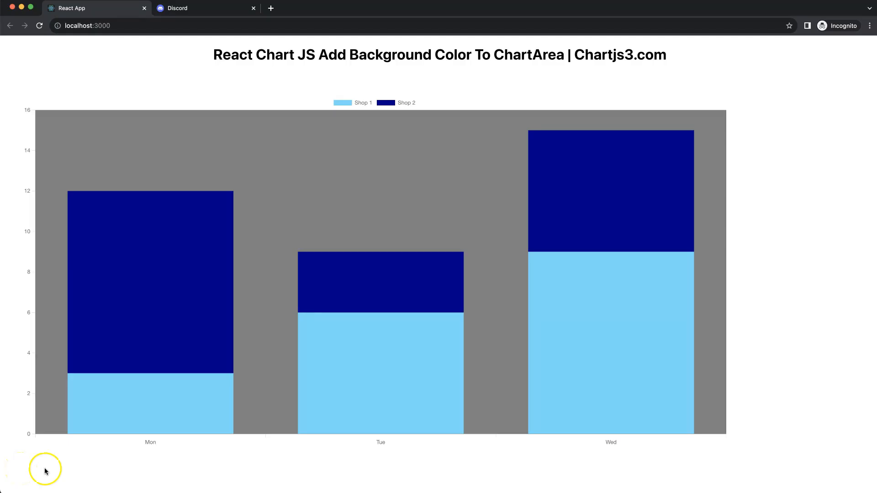
mouse_move(467, 220)
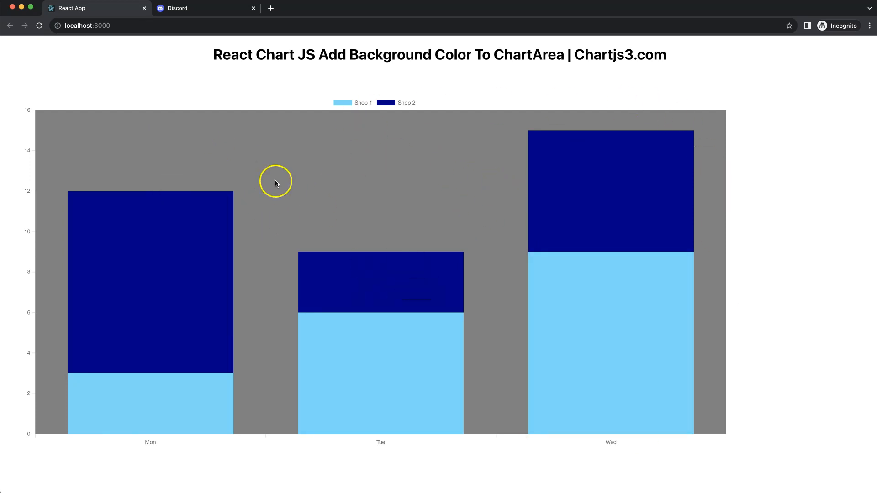
mouse_move(317, 179)
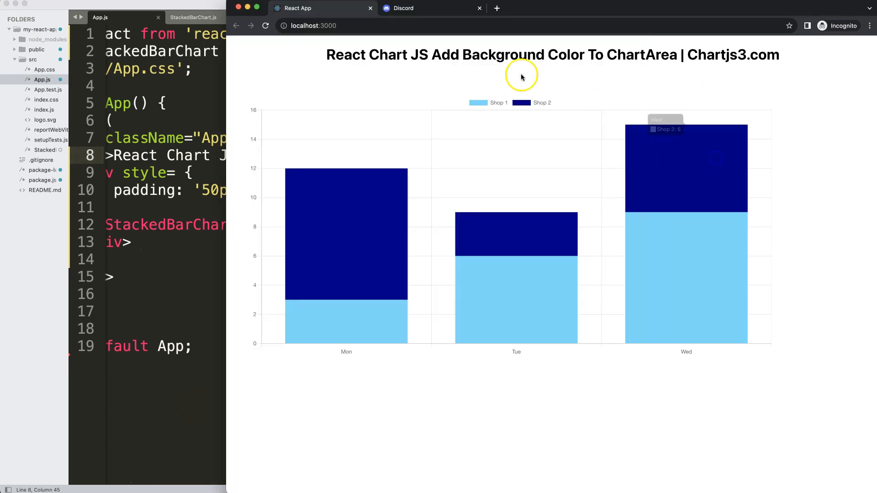
mouse_move(400, 170)
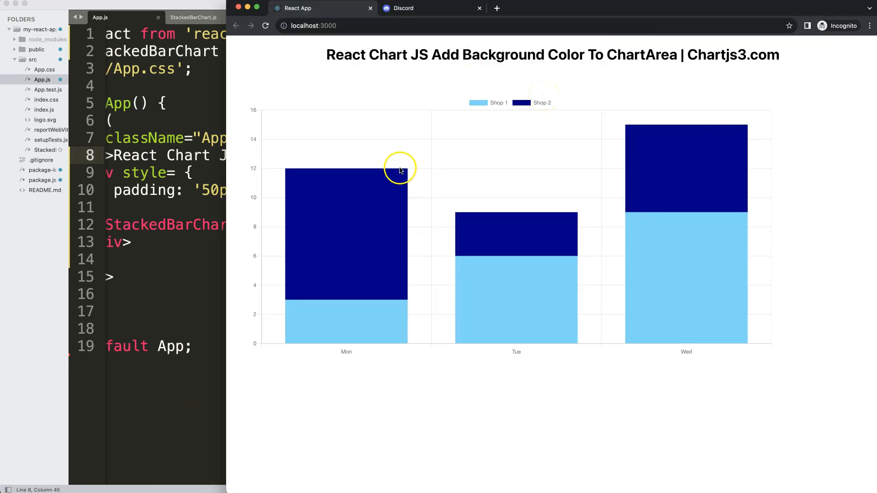
mouse_move(402, 256)
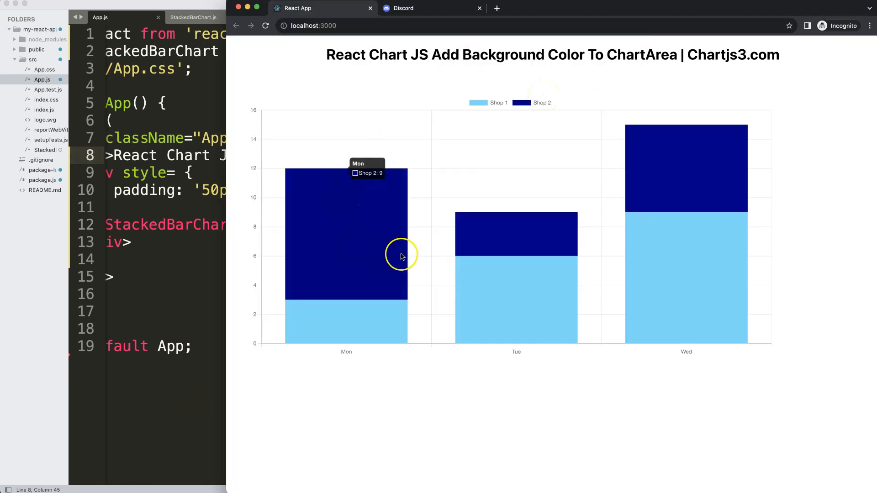
mouse_move(595, 317)
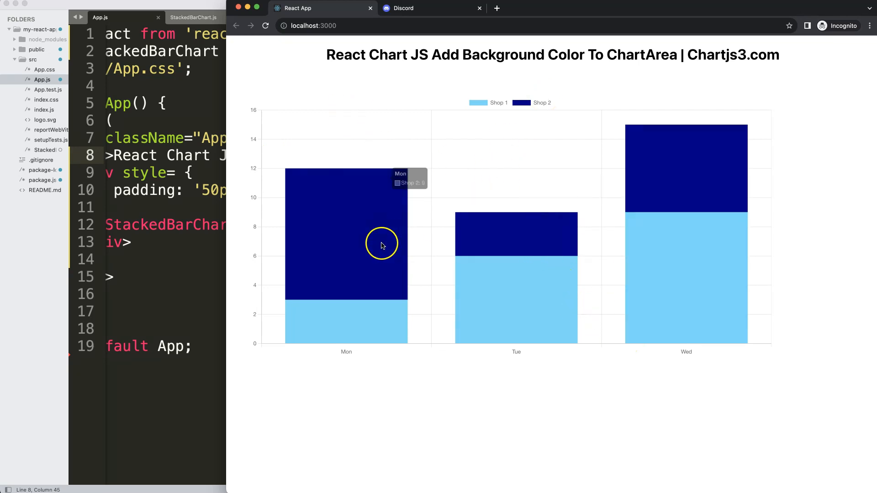
mouse_move(385, 239)
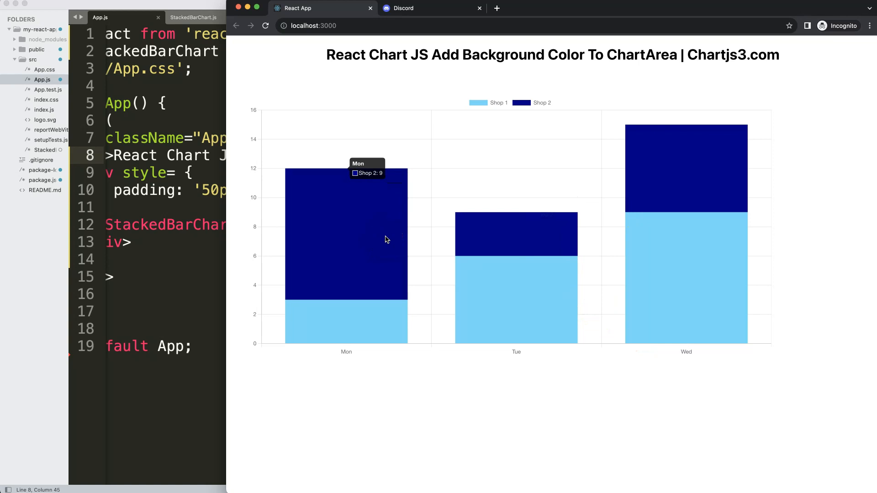
mouse_move(766, 314)
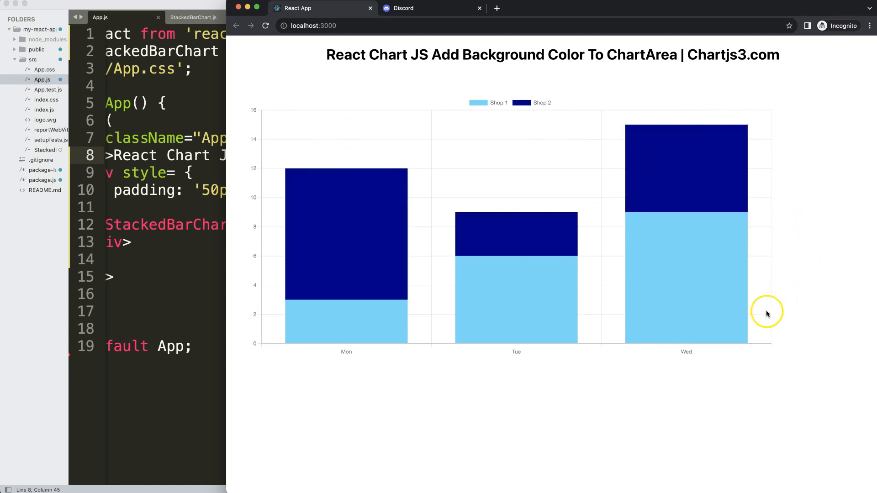
mouse_move(484, 277)
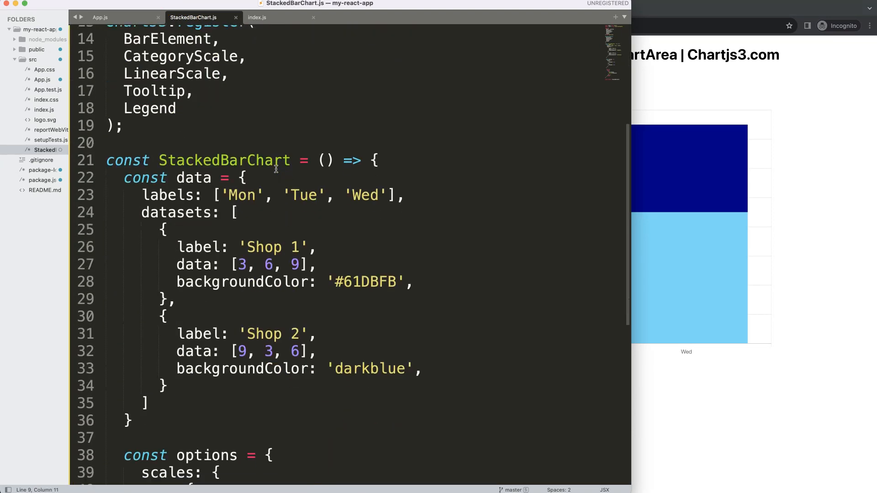
- Declare const chartAreaBackground = { id: 'chartAreaBackground' } below the options object
scroll(down, 3)
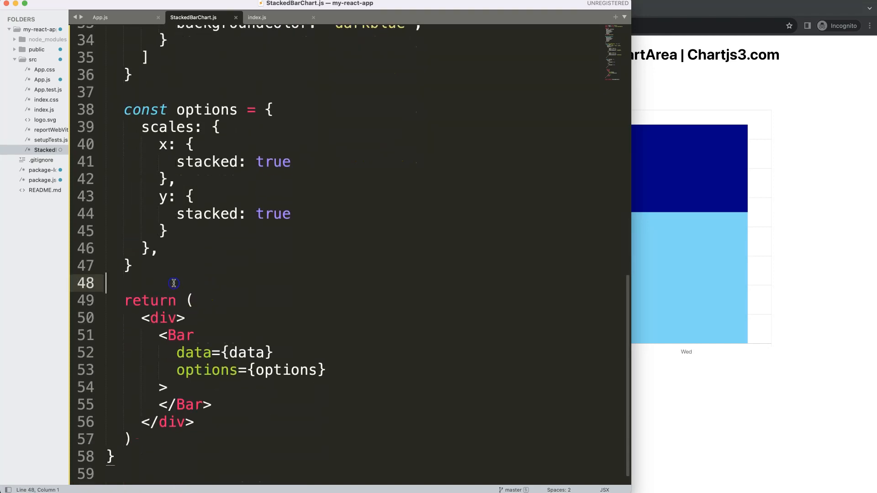
text(cos)
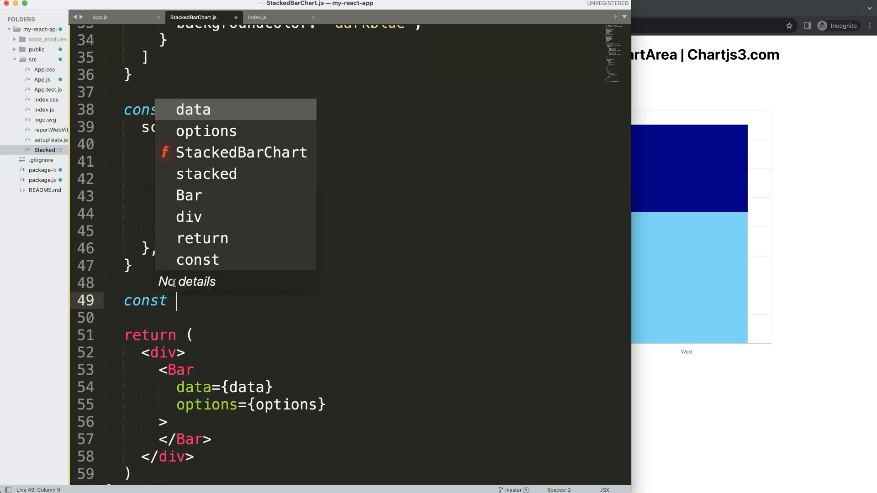
text(char)
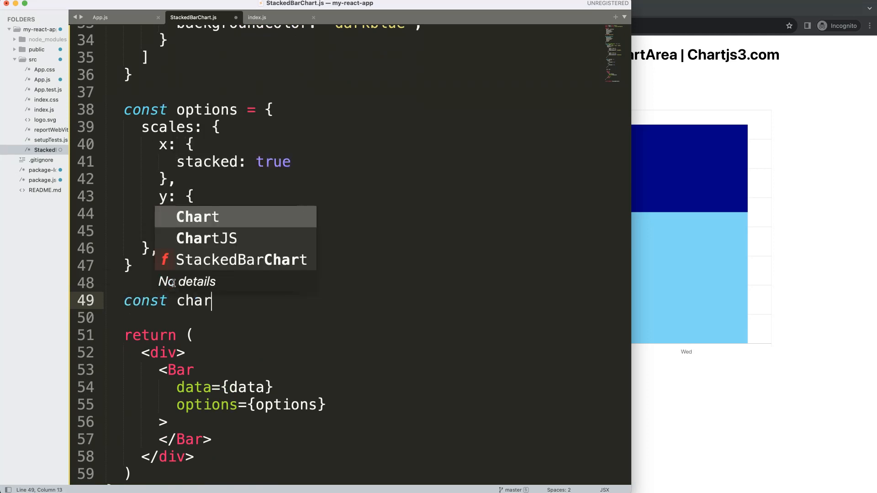
text(tAreaBag)
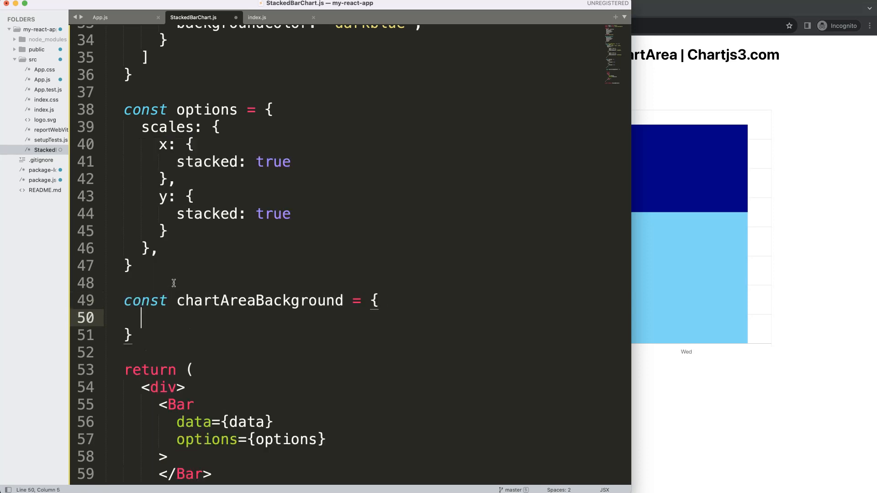
text(id: '')
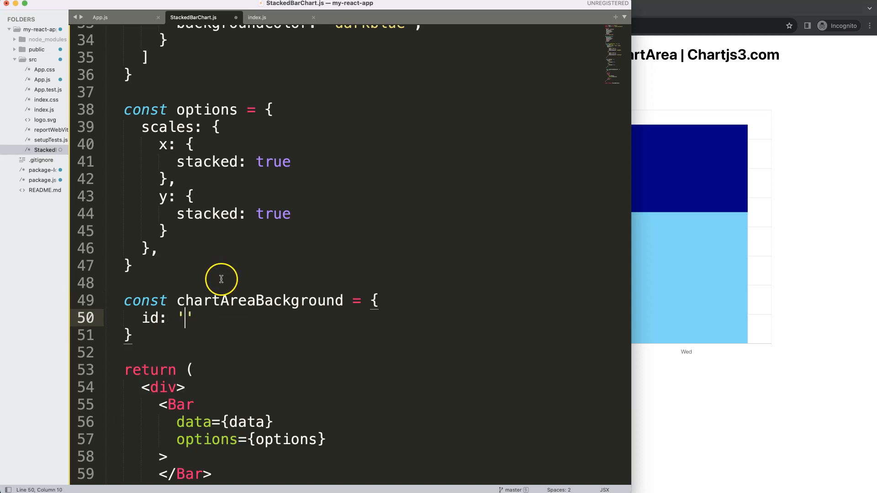
text(chartAreaBackground)
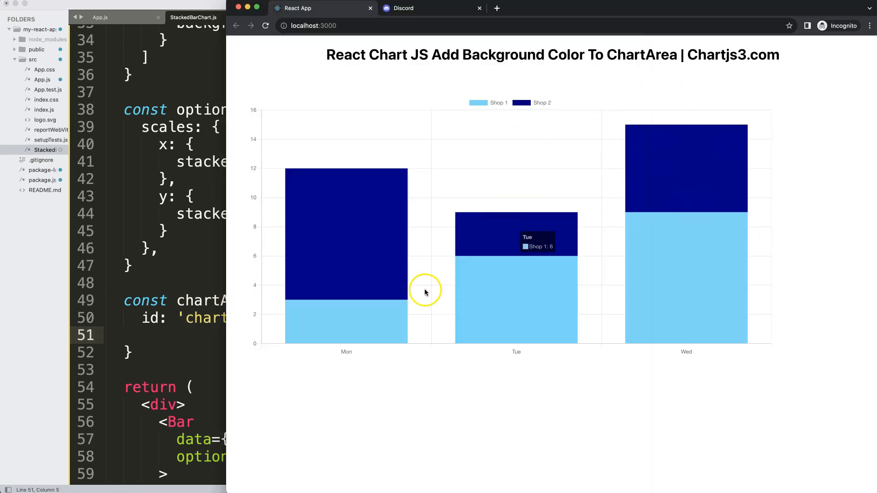
click(166, 335)
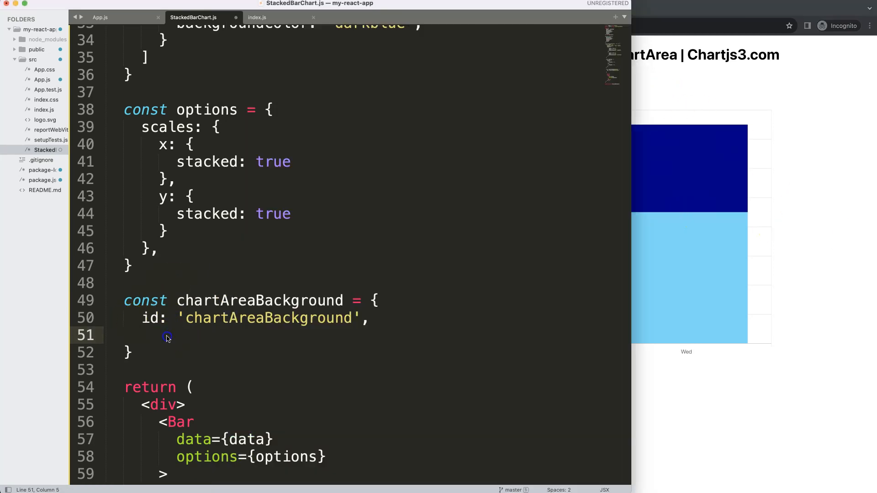
- Write the beforeDatasetDraw(chart, args) hook destructuring ctx and chartArea top, bottom, left, right, width, height
text(before)
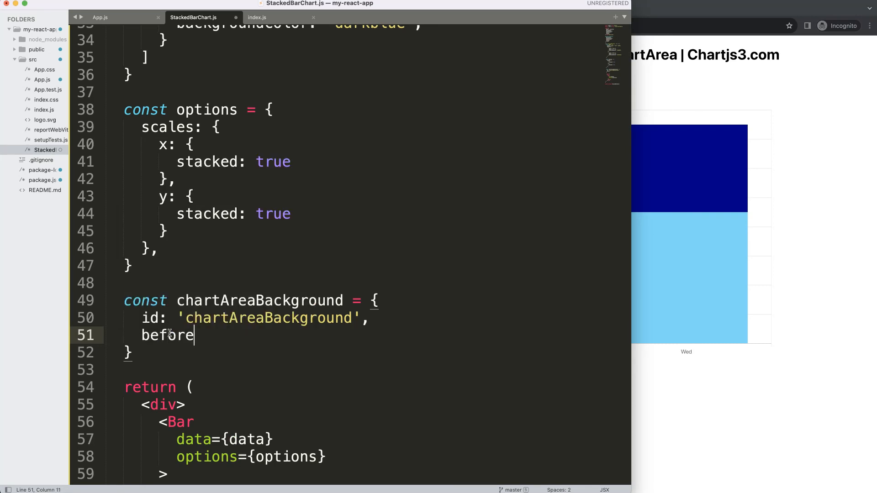
text(Data)
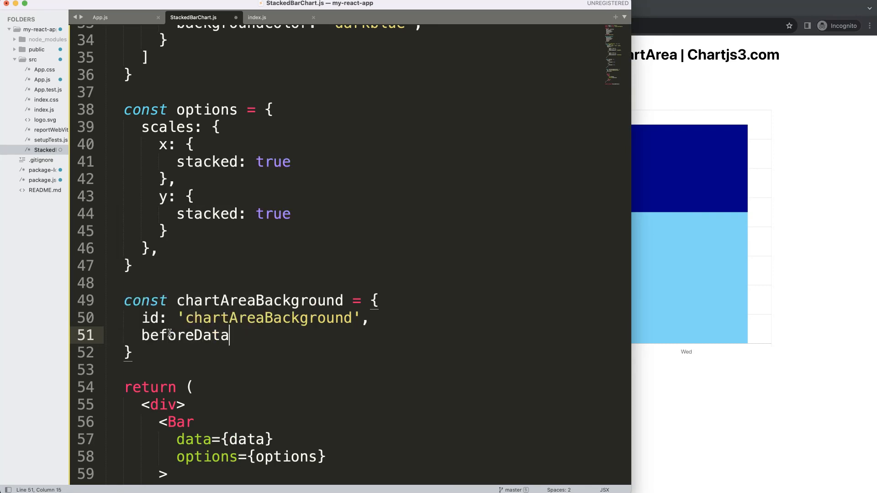
text(setDraw())
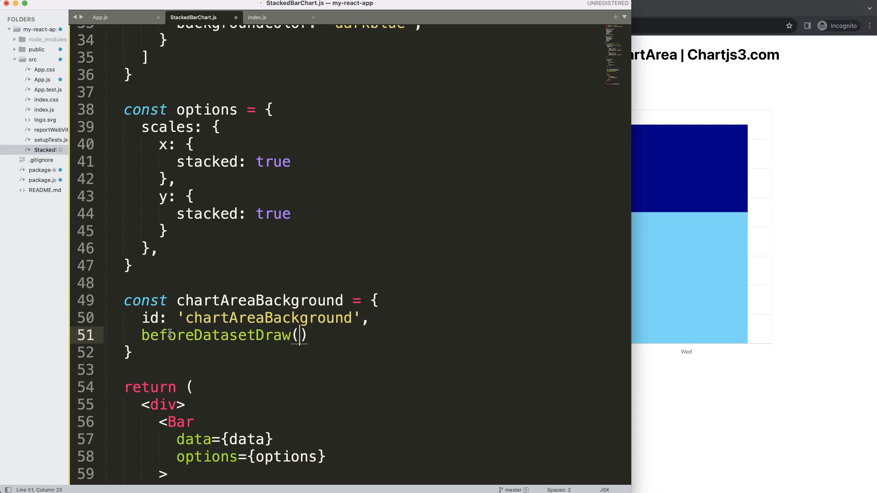
text(chart, args, plugins)
text(const {)
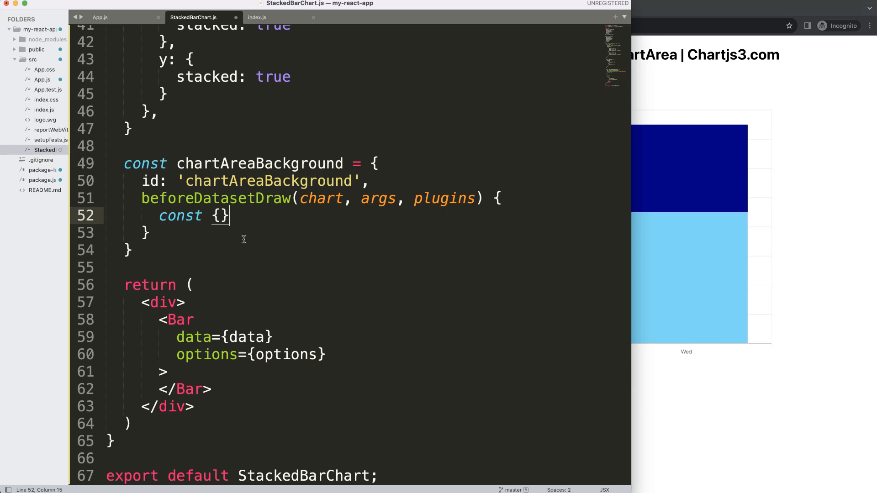
text(= chart;)
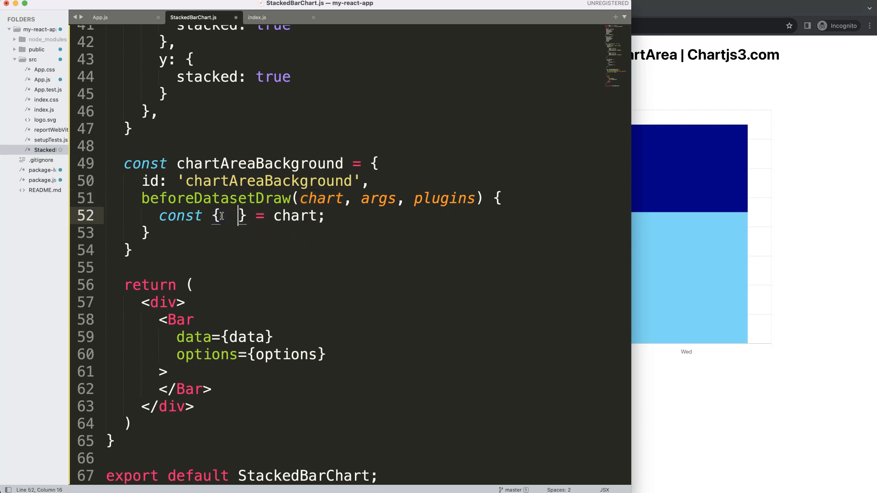
text(ct)
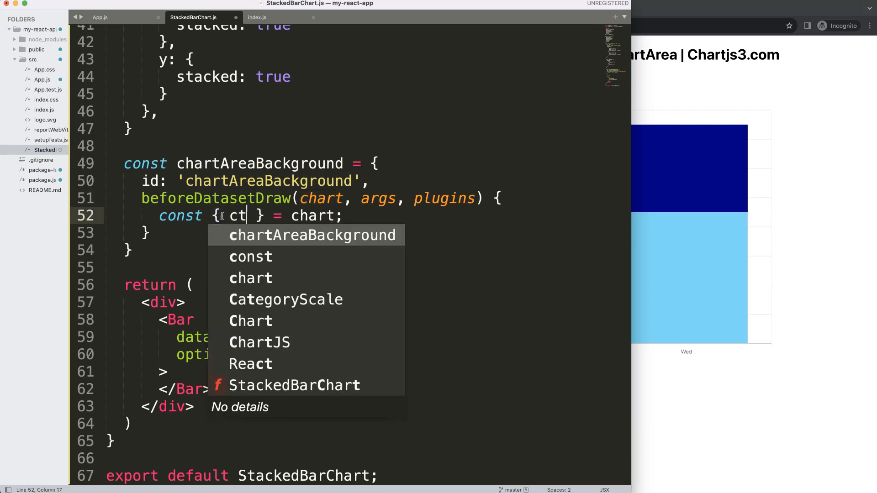
text(x)
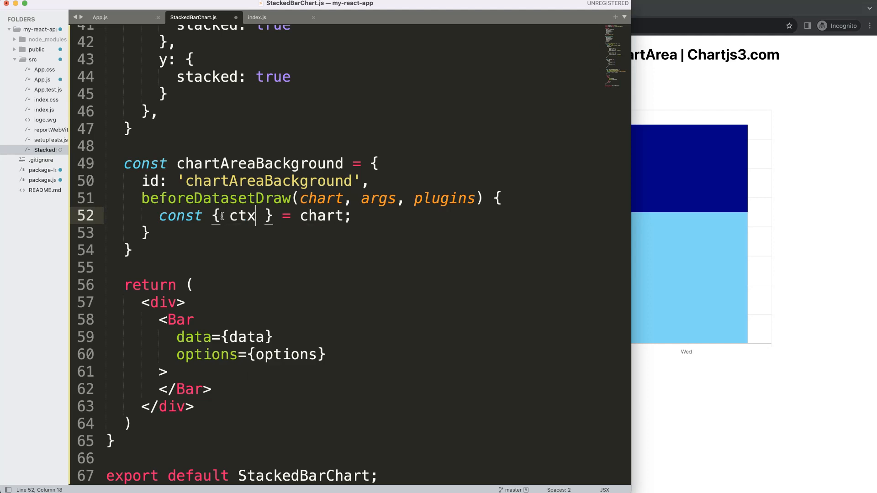
text(,)
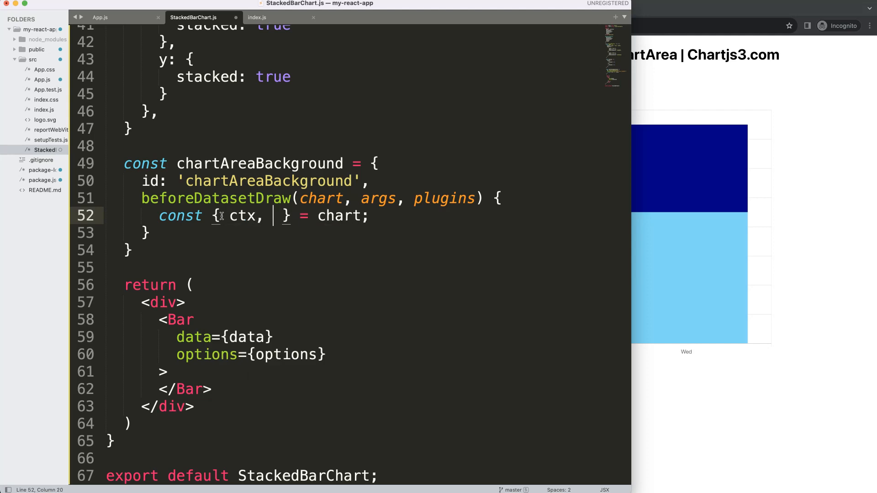
text(ch)
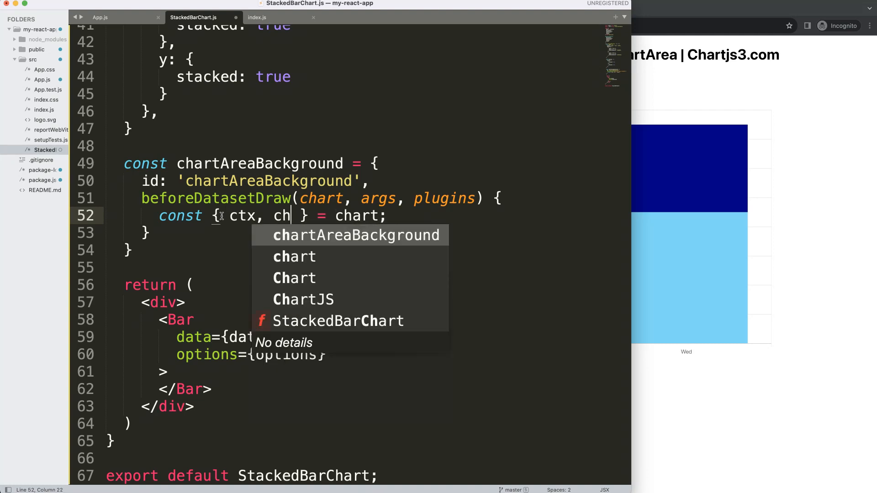
text(artArea: {)
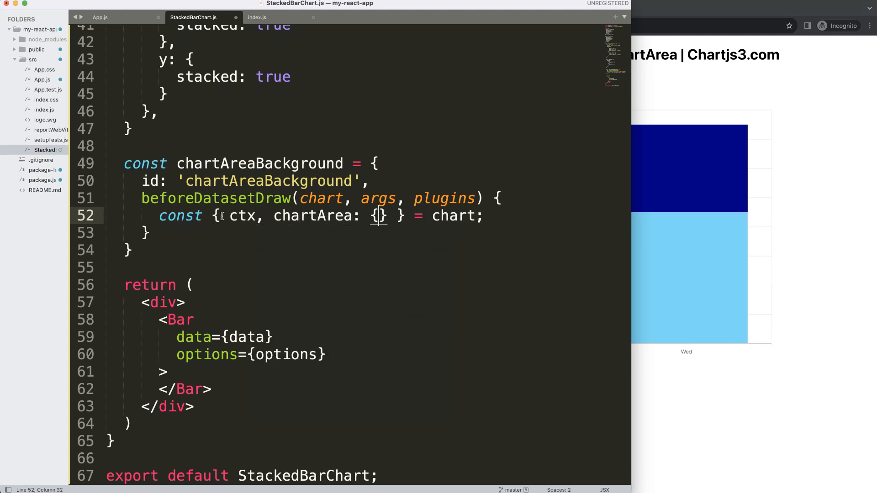
text(top)
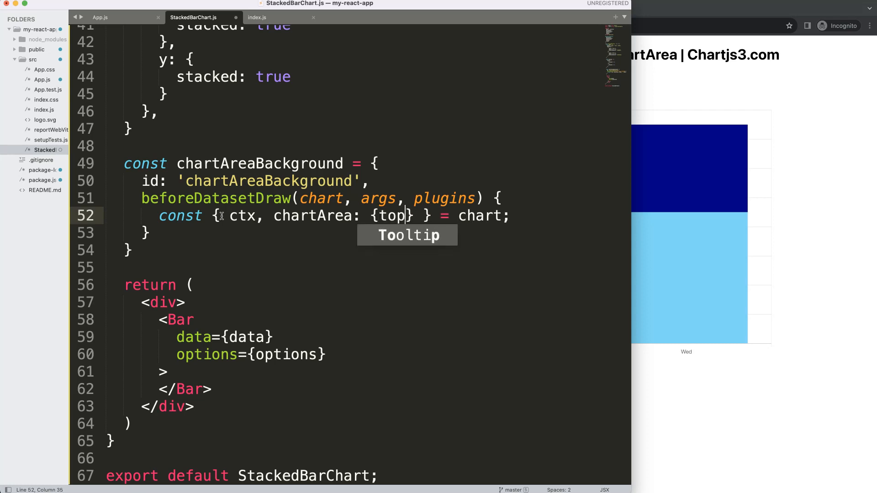
text(, bottom,)
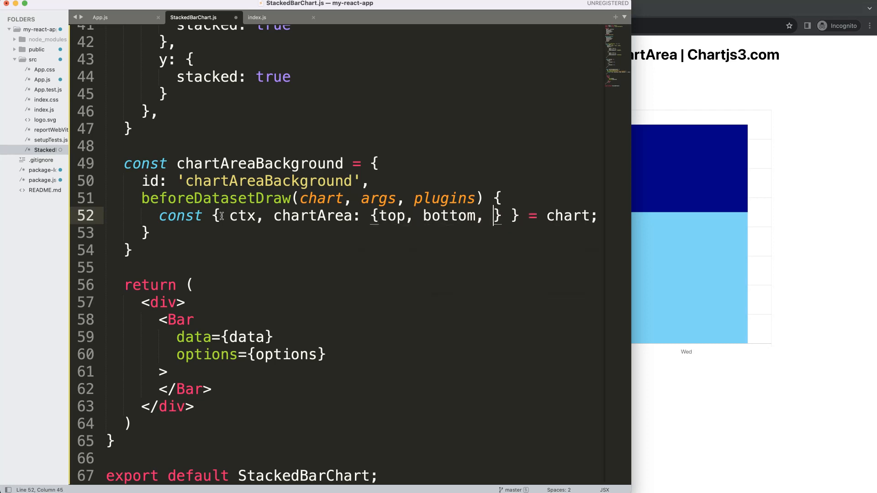
text(left,)
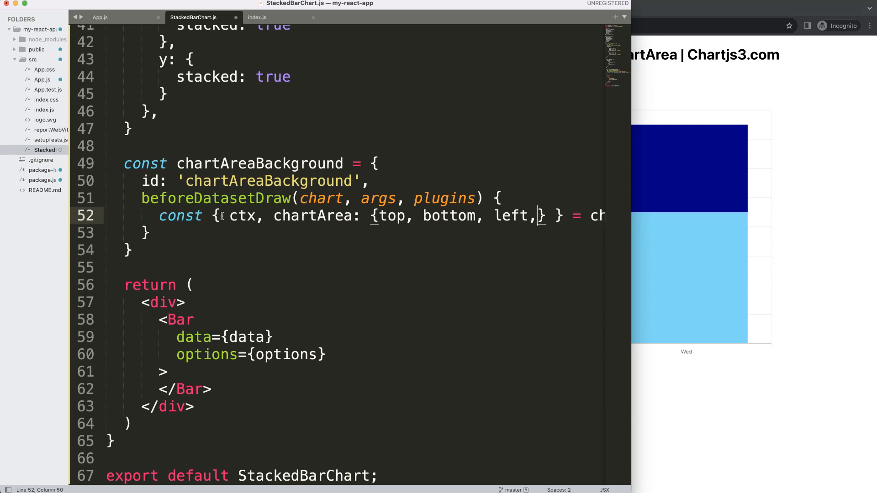
text(right, width,)
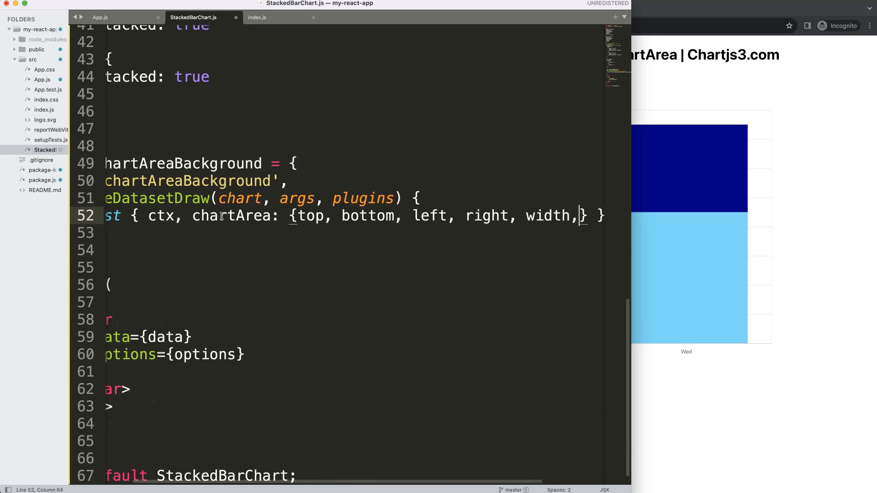
text(height)
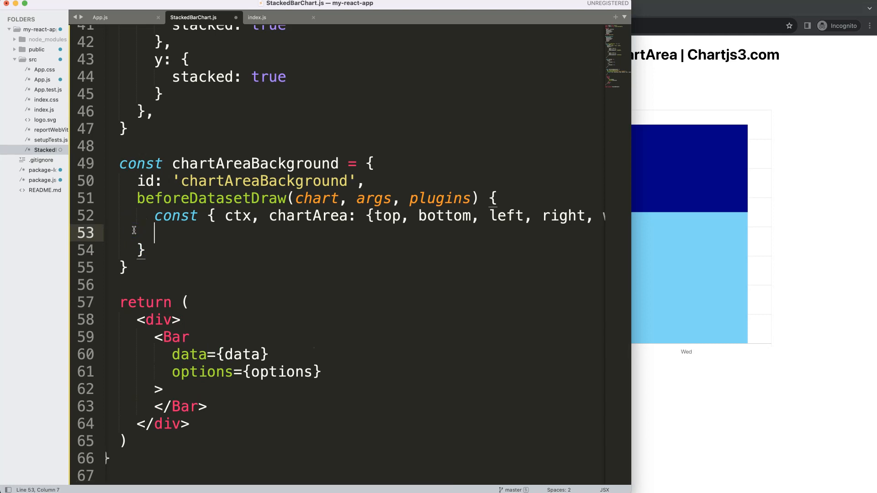
- Add ctx.save() and ctx.fillStyle = 'grey' inside the hook
text(ctx.sa)
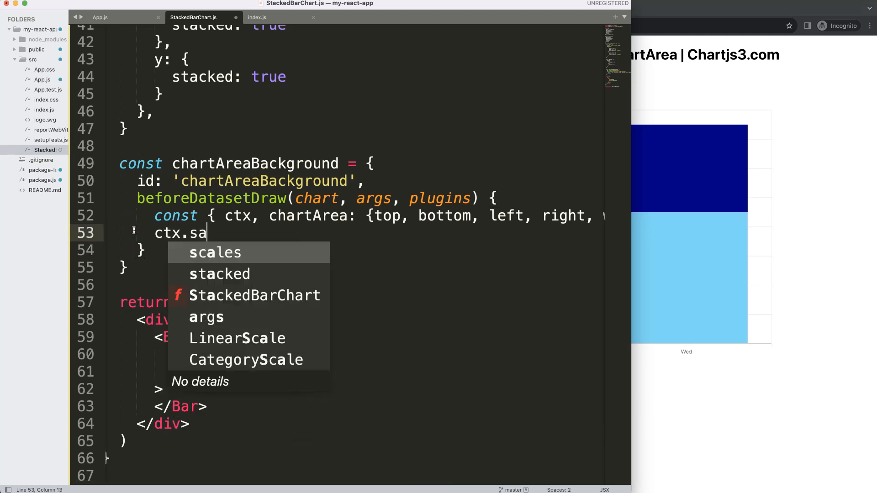
text(ve();)
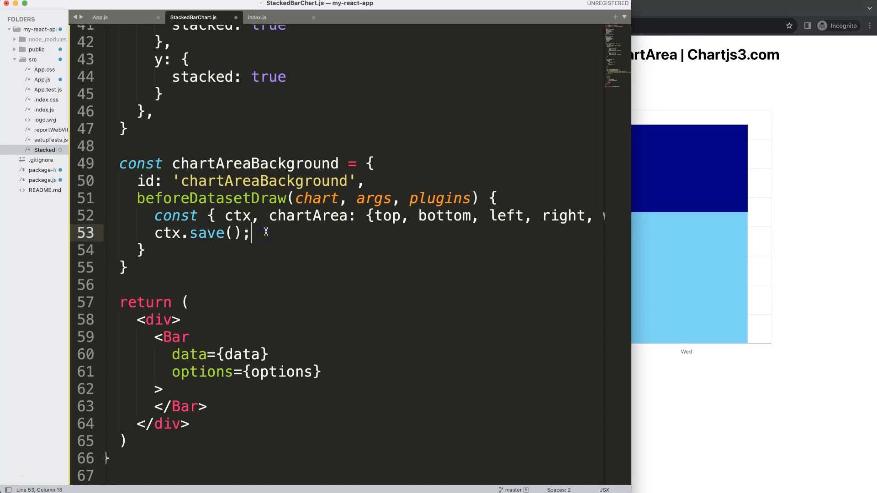
key(enter)
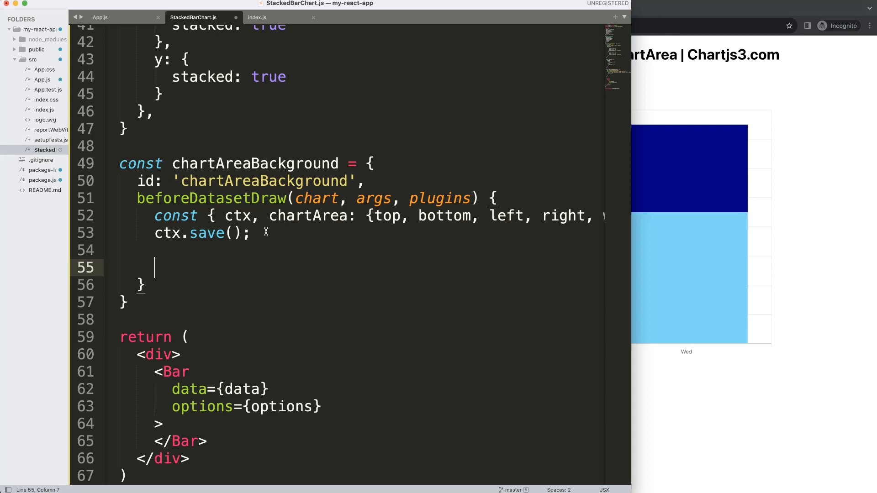
text(ctx)
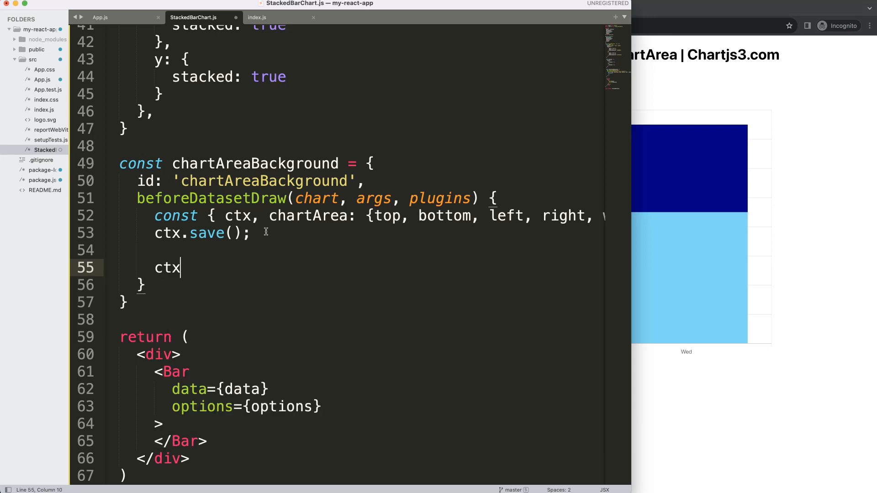
text(.fi)
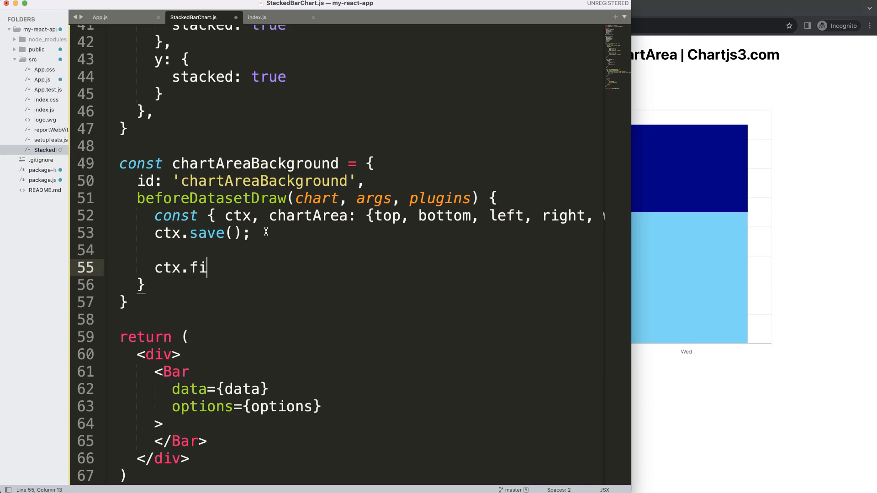
text(llStyle = '')
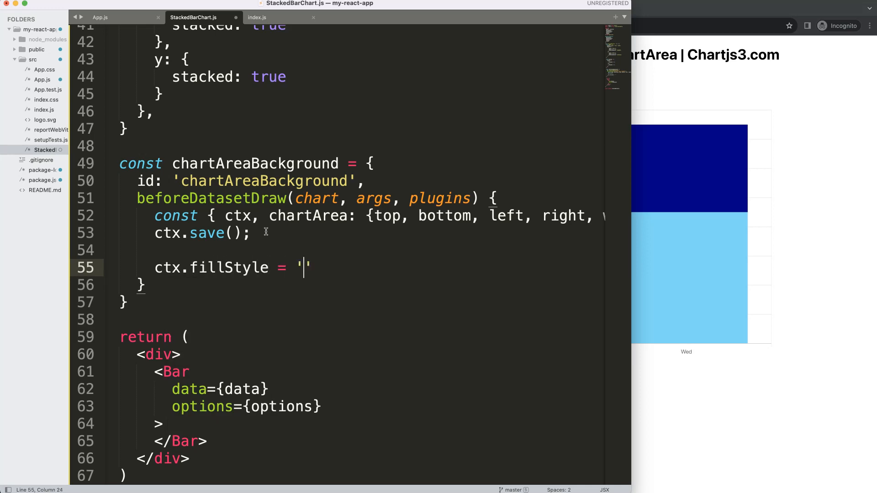
text(grey';)
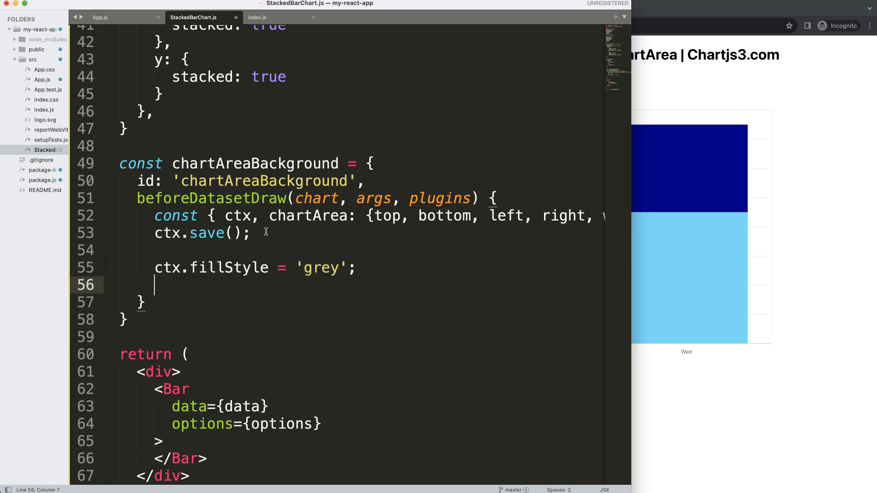
- Add ctx.fillRect(x, y, w, h) with placeholder coordinates
text(ctx.)
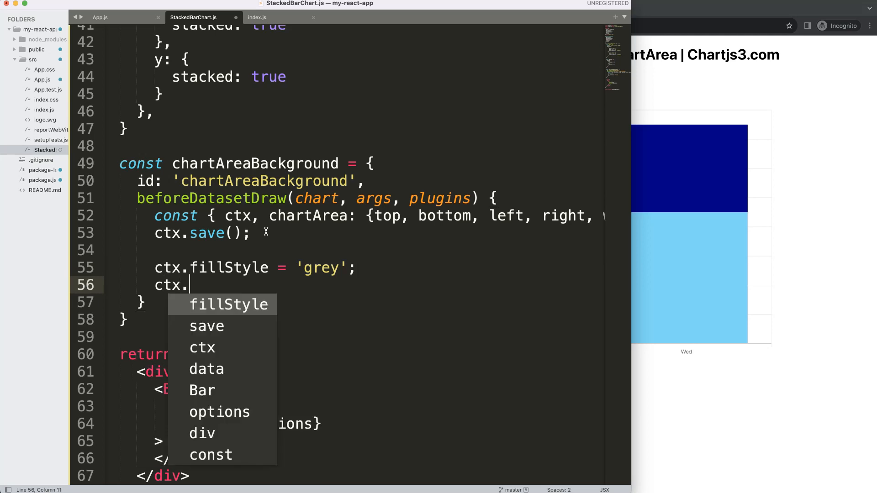
text(fillRect)
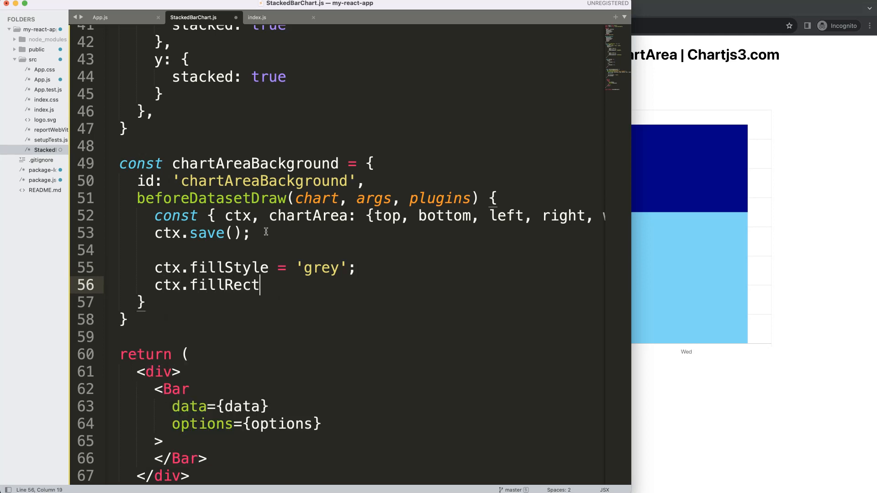
text(90)
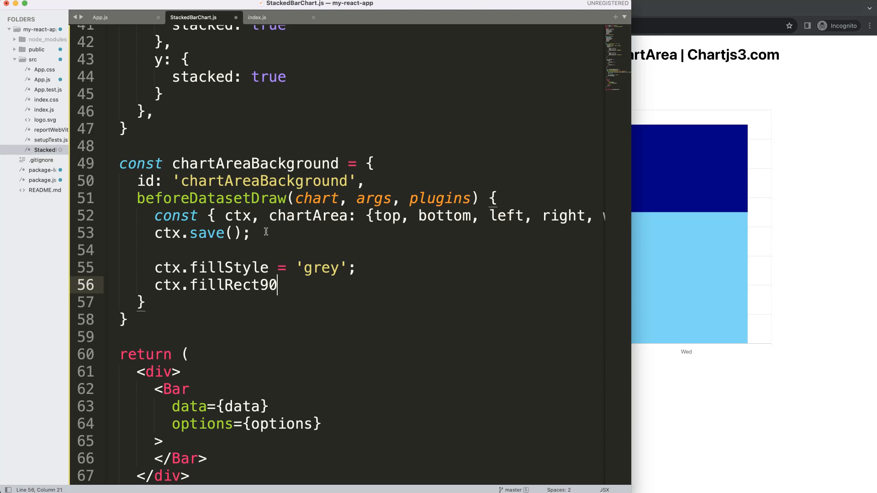
text((x,)
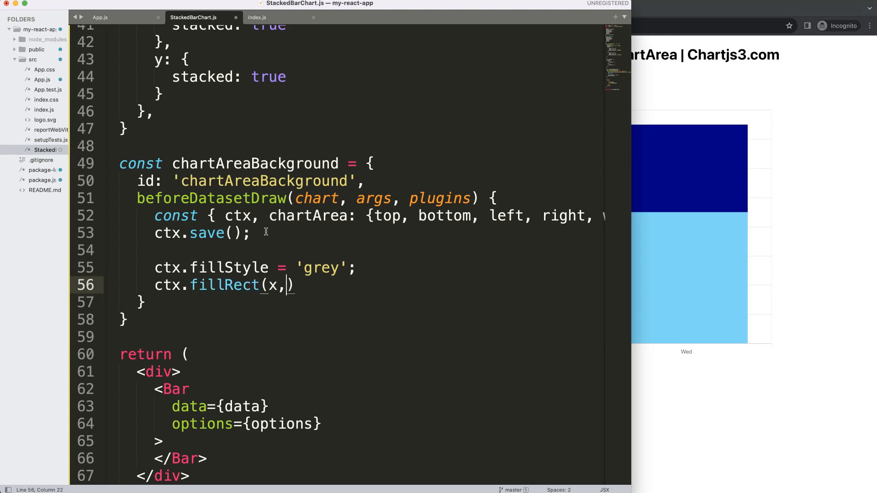
text(y, w,)
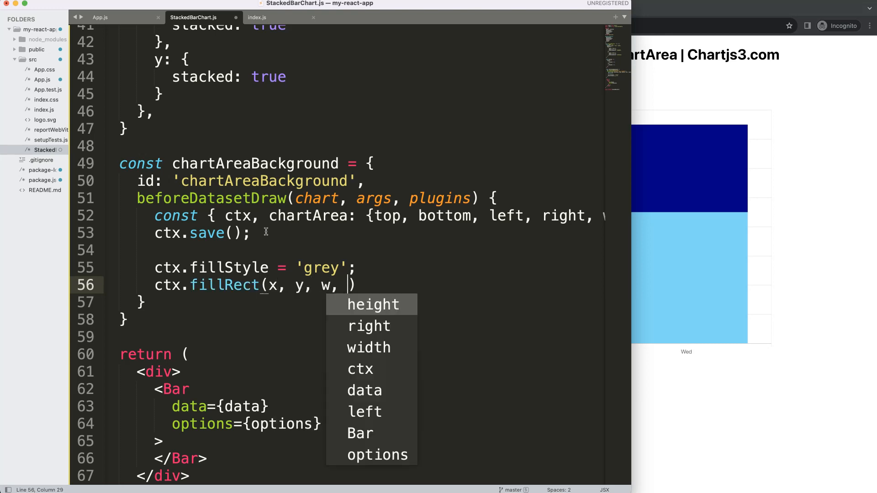
text(h);)
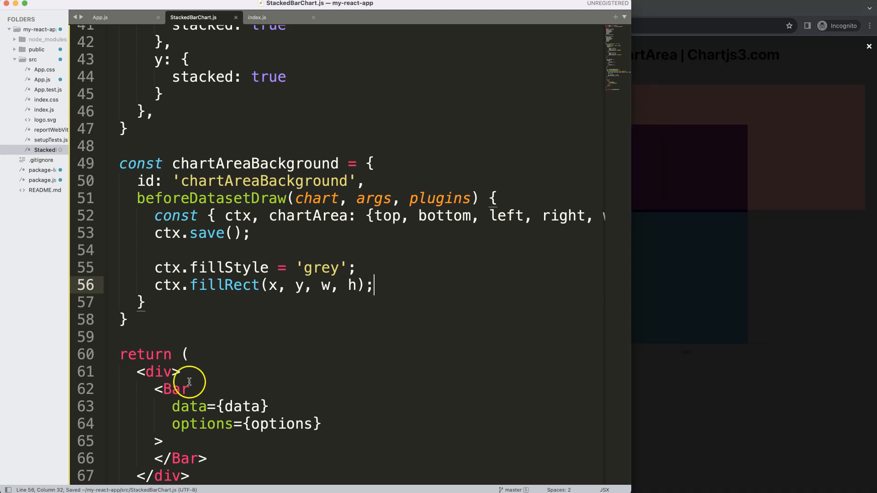
mouse_move(382, 267)
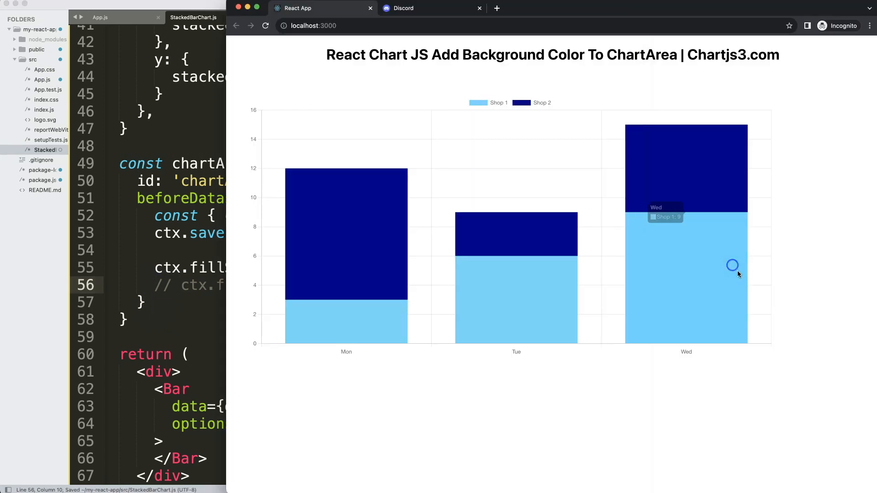
mouse_move(266, 122)
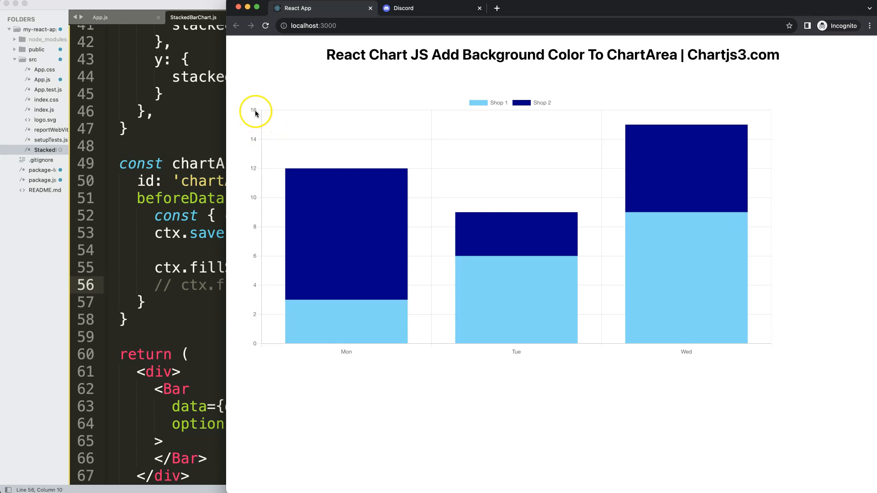
mouse_move(152, 222)
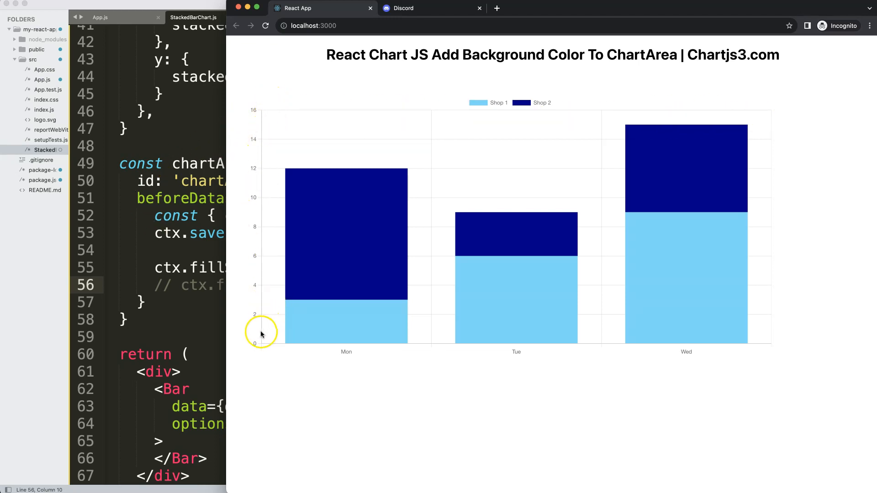
mouse_move(761, 348)
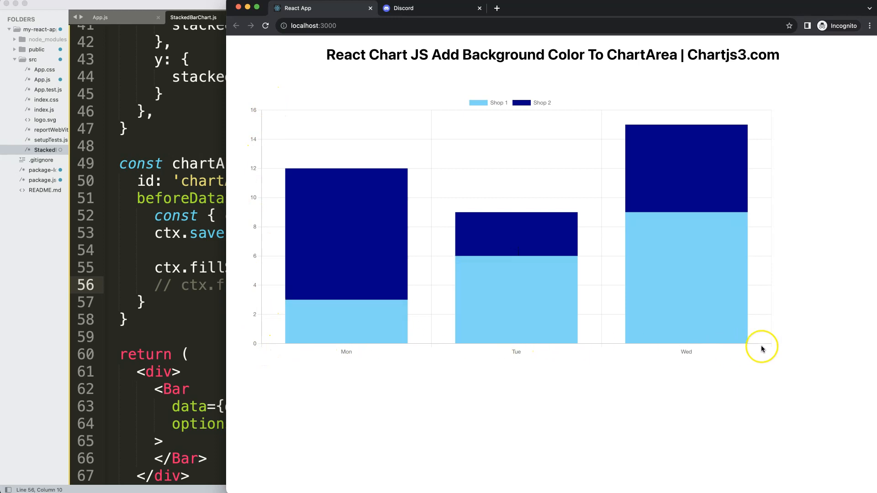
mouse_move(430, 145)
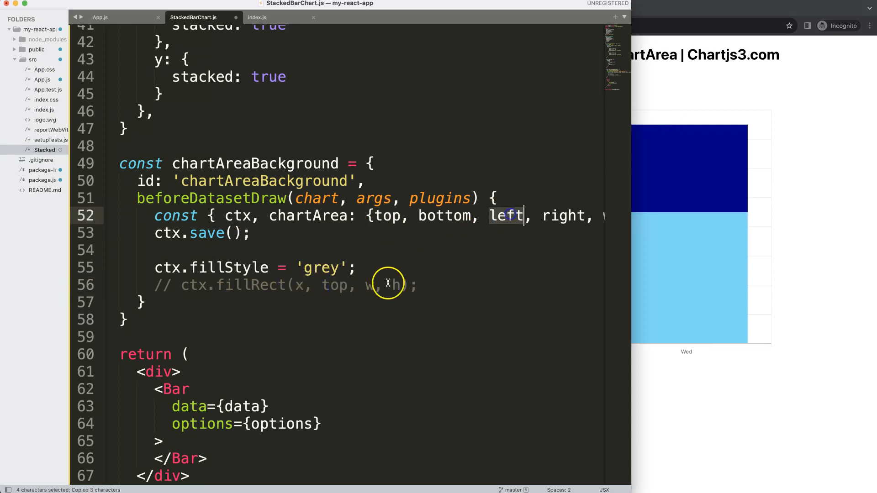
- Change fillRect's first argument to left
text(left)
text(plugins=)
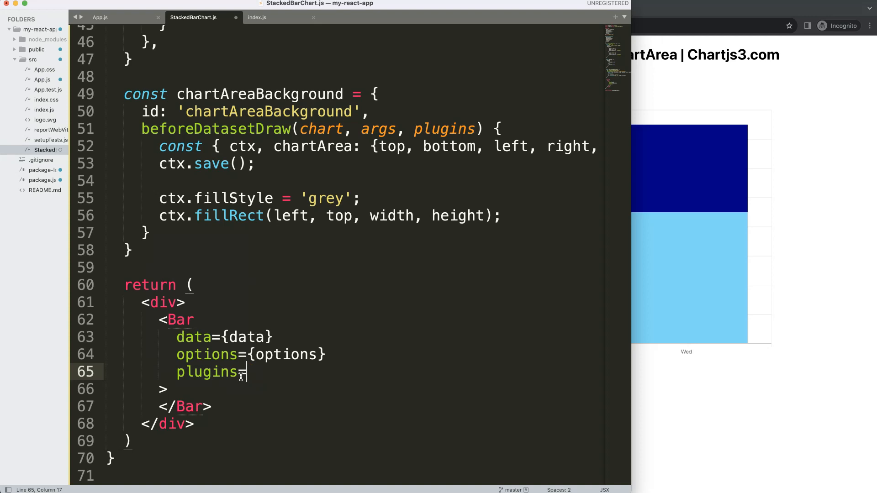
- Set Bar's plugins={[chartAreaBackground]} and save StackedBarChart.js
text({})
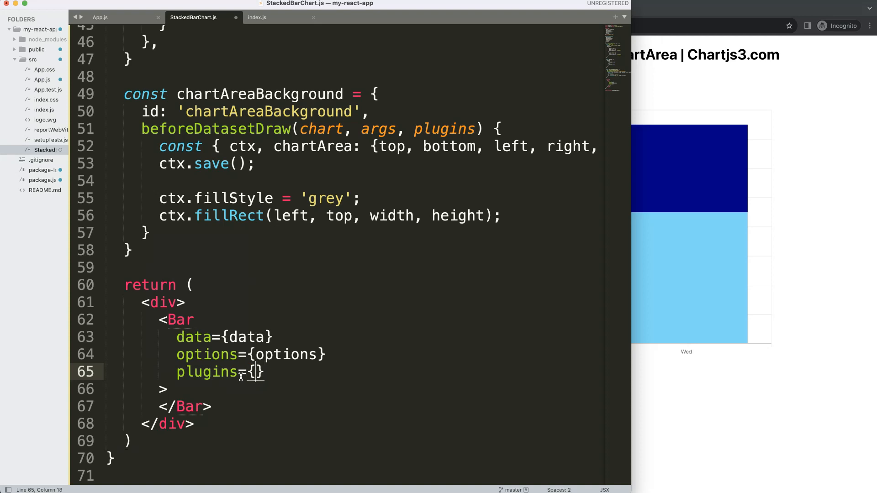
text([)
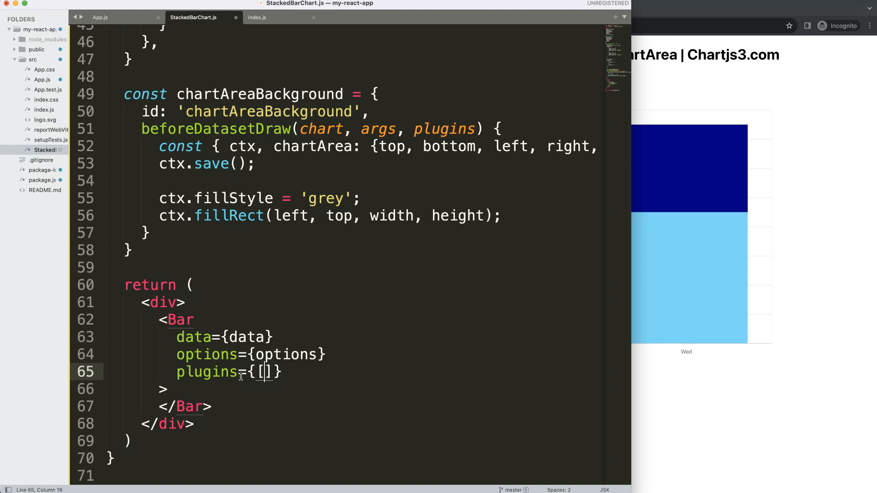
double_click(260, 93)
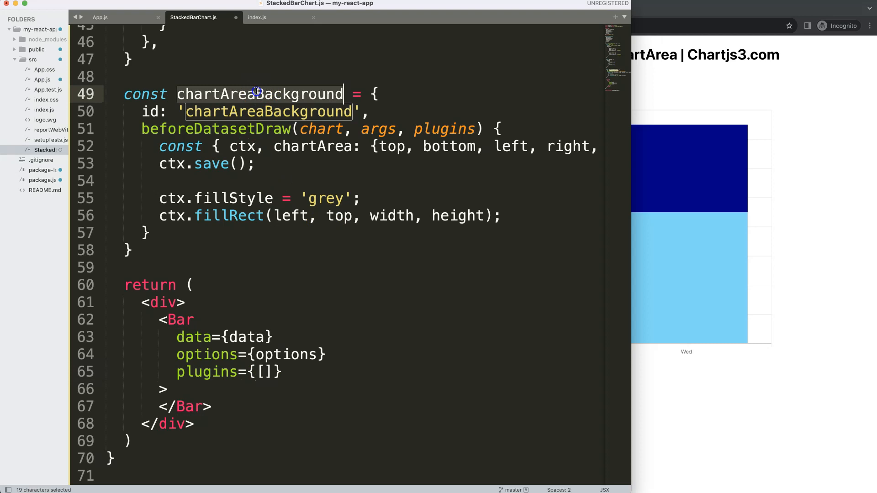
key(cmd+c)
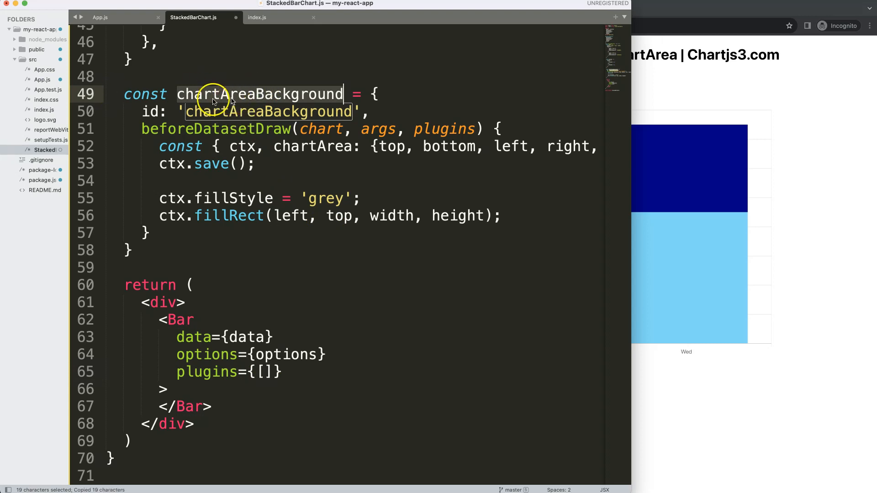
text(chartAreaBackground)
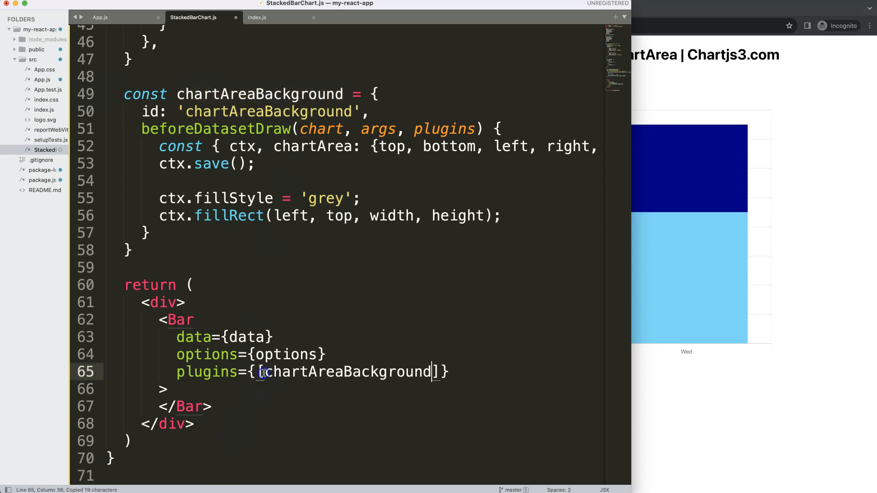
key(cmd+s)
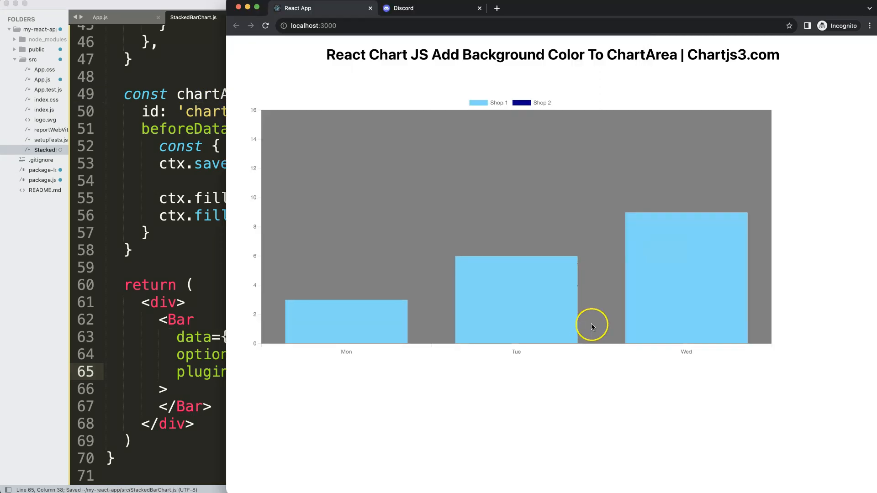
mouse_move(507, 250)
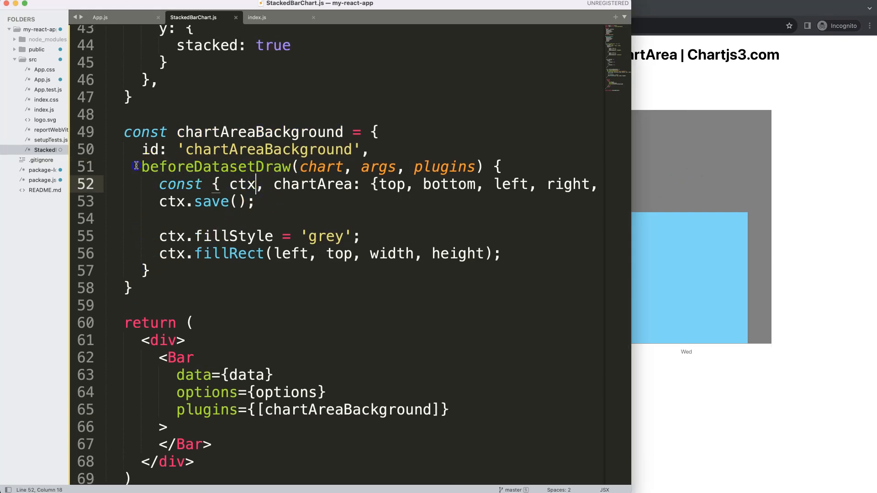
- Insert an s so the hook reads beforeDatasetsDraw
click(259, 201)
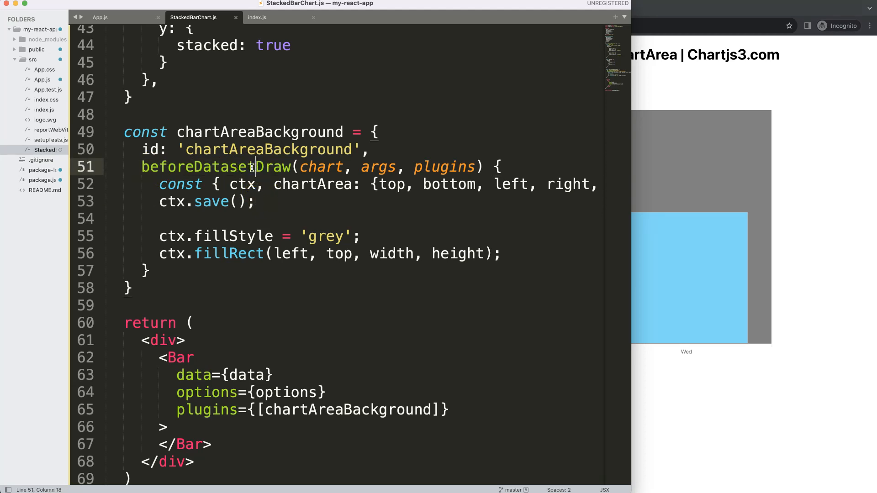
text(s)
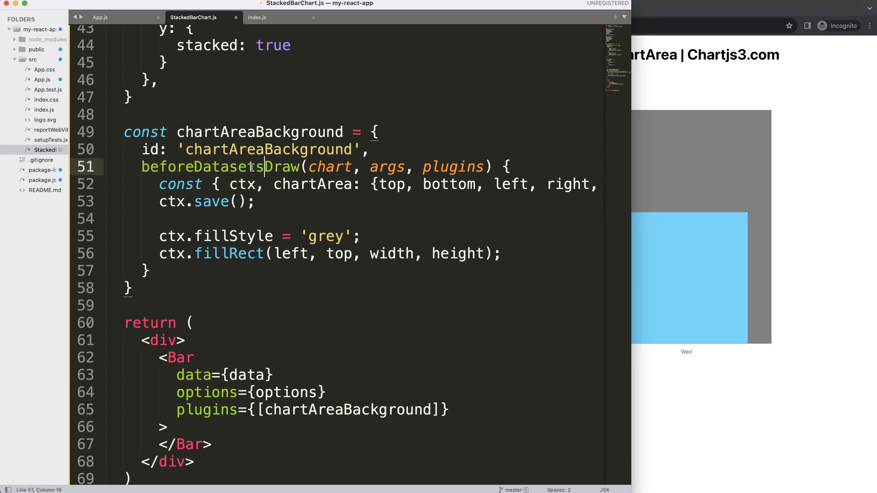